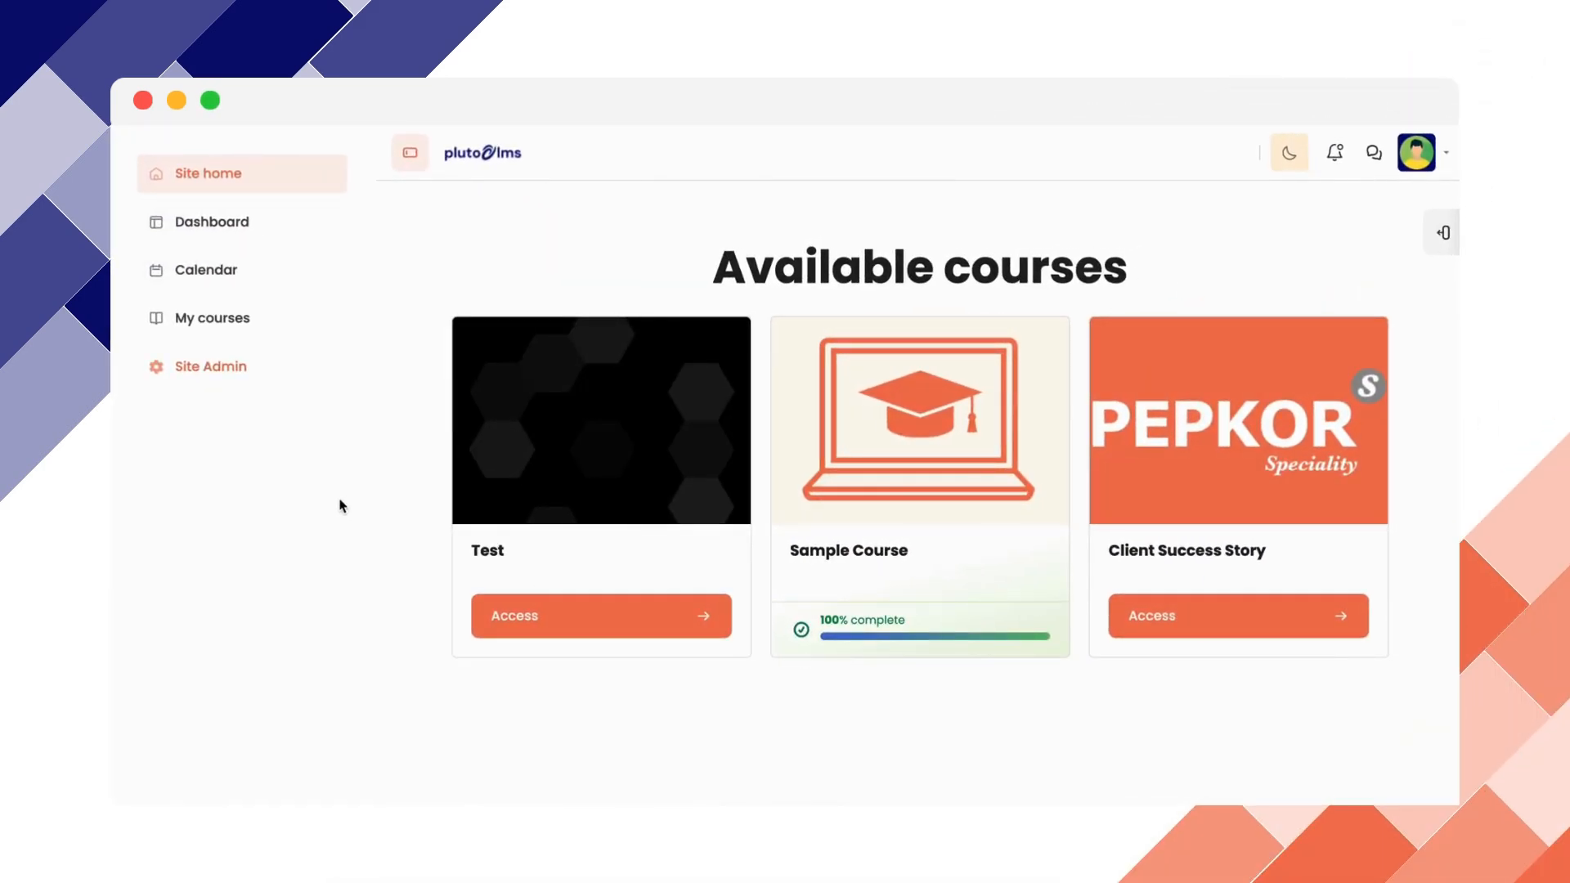
mouse_move(209, 365)
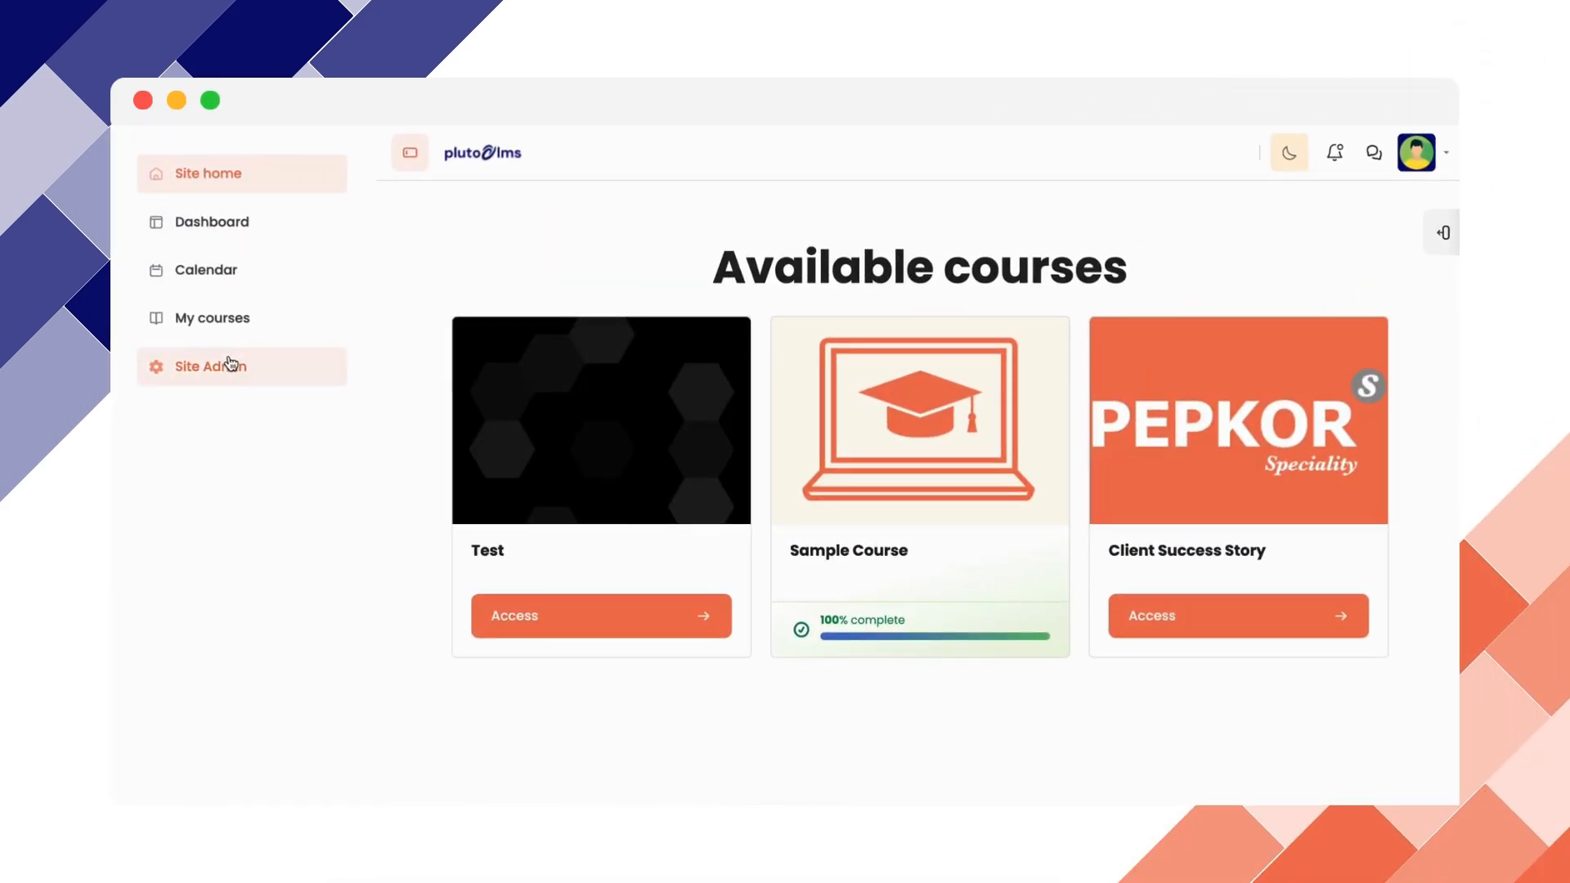
Go from the available courses page to Site Admin via the left sidebar.
click(209, 366)
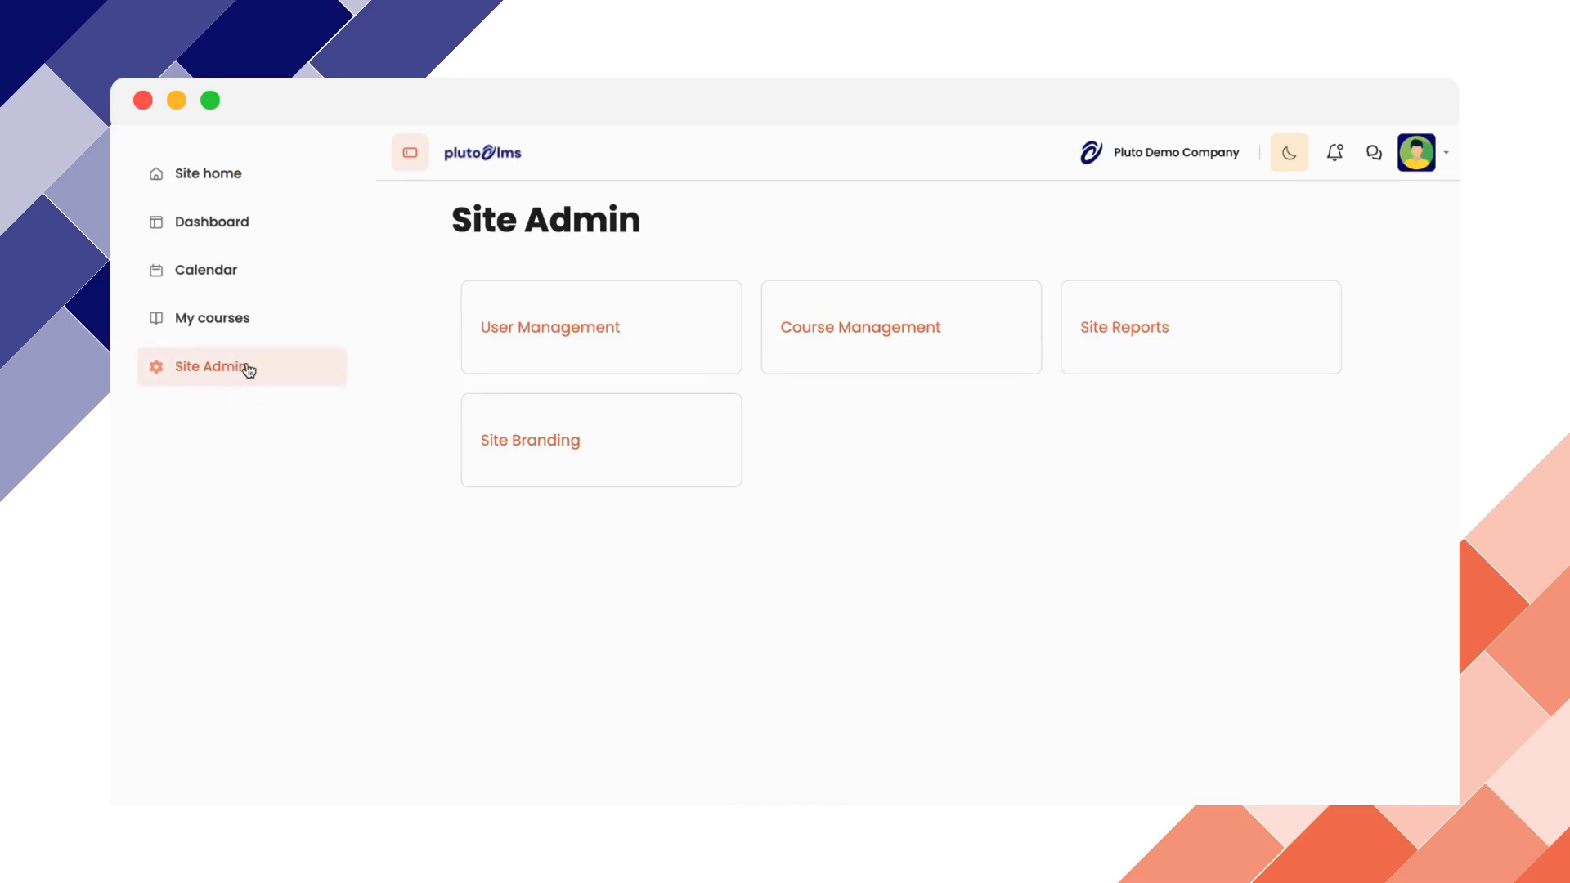
mouse_move(864, 345)
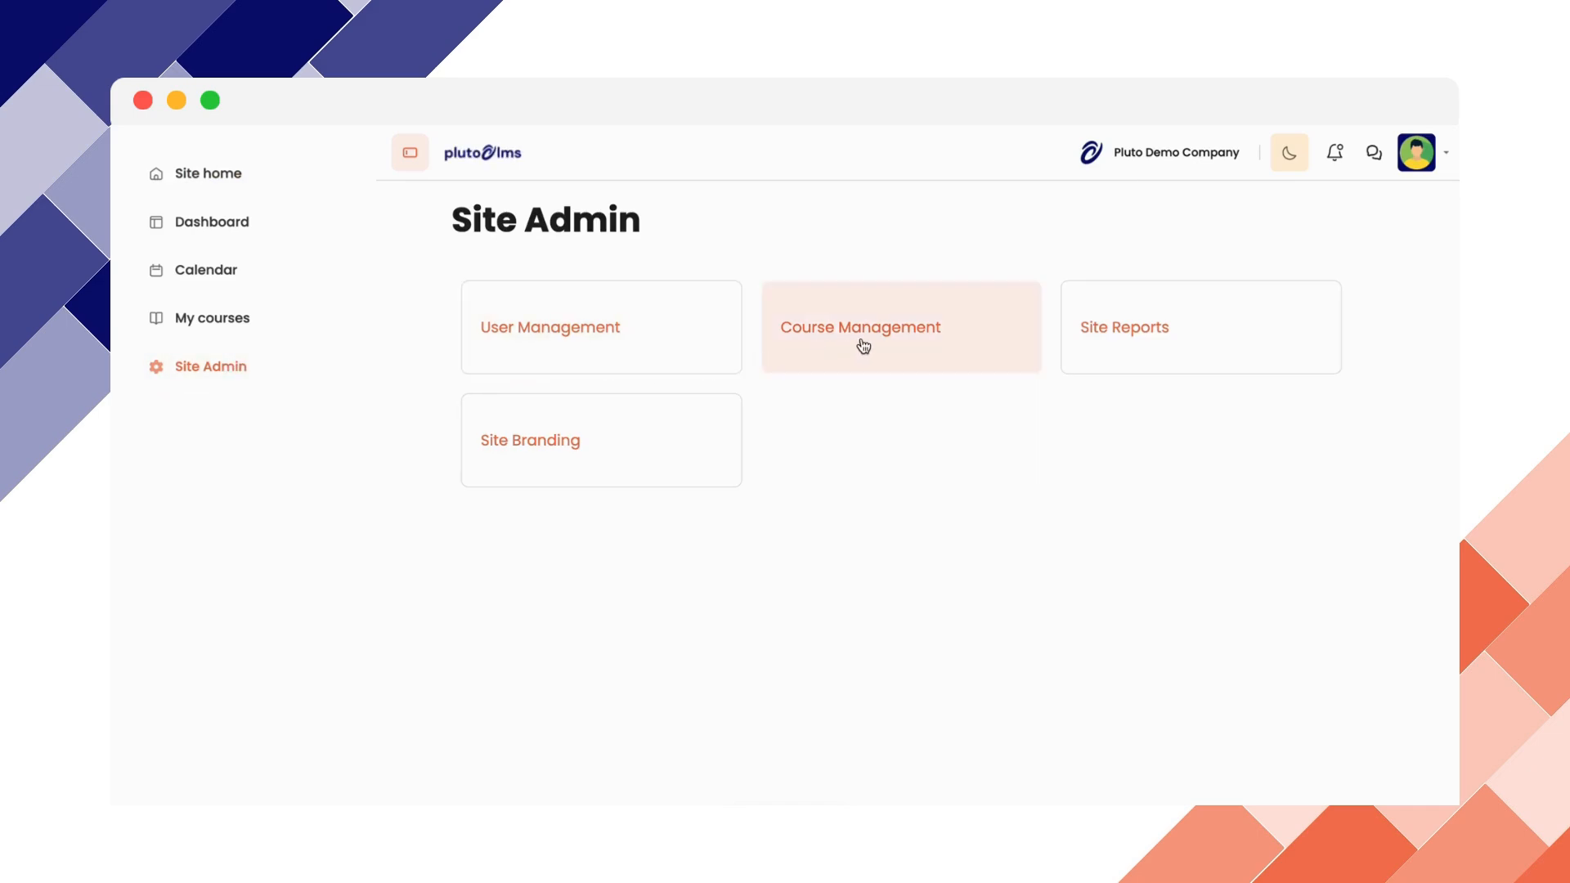
Open the Course Management section from the Site Admin page.
click(859, 326)
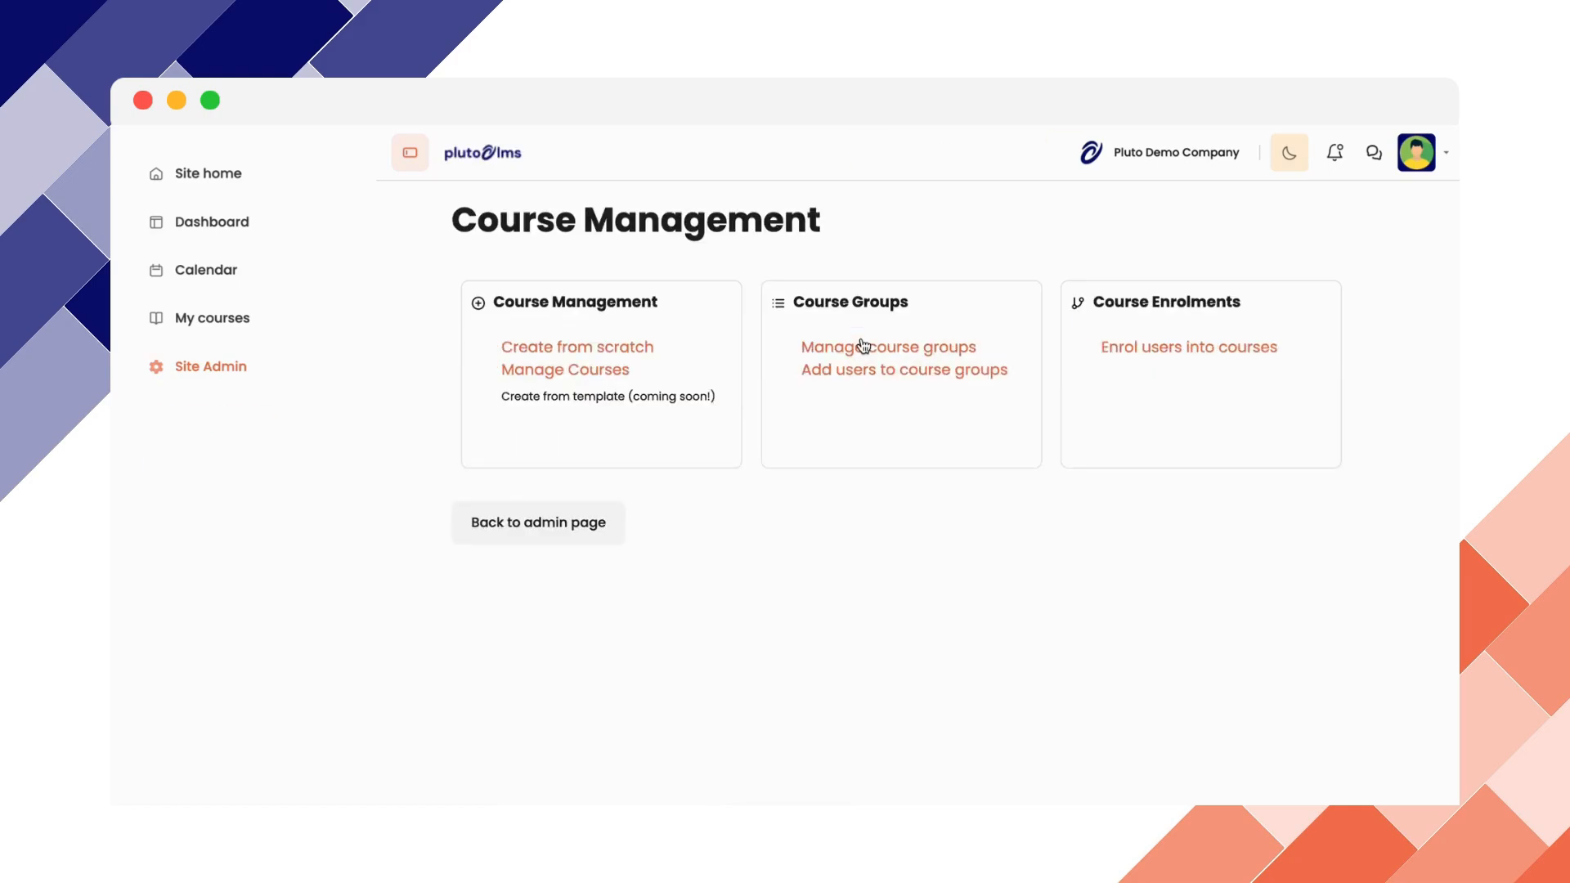
mouse_move(1145, 358)
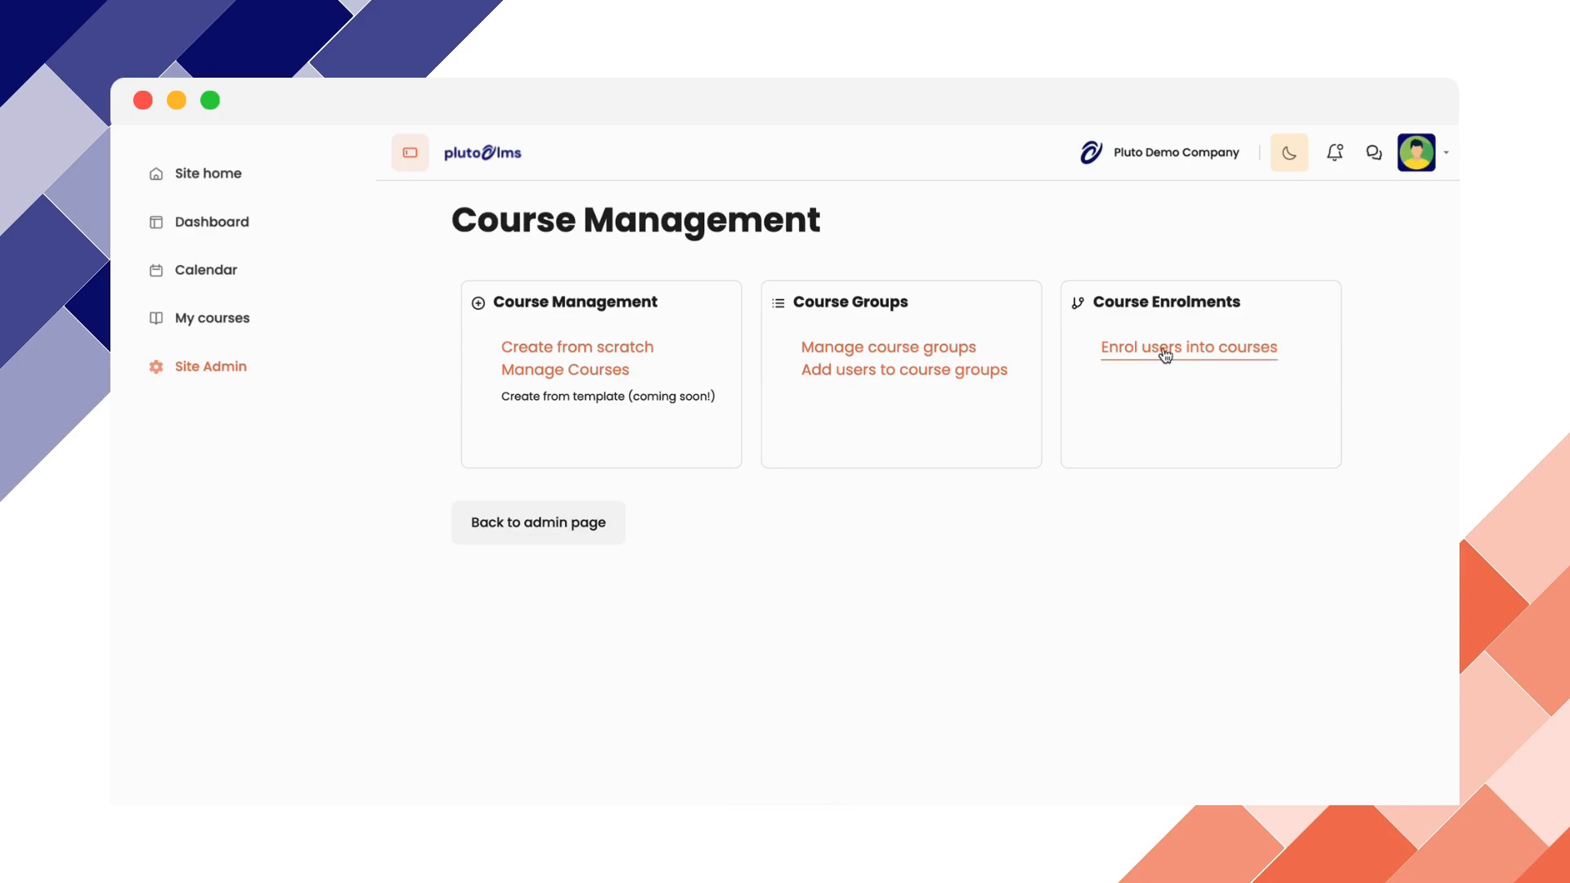
Go to 'Enrol users into courses' and scroll down to the course picker.
click(1187, 347)
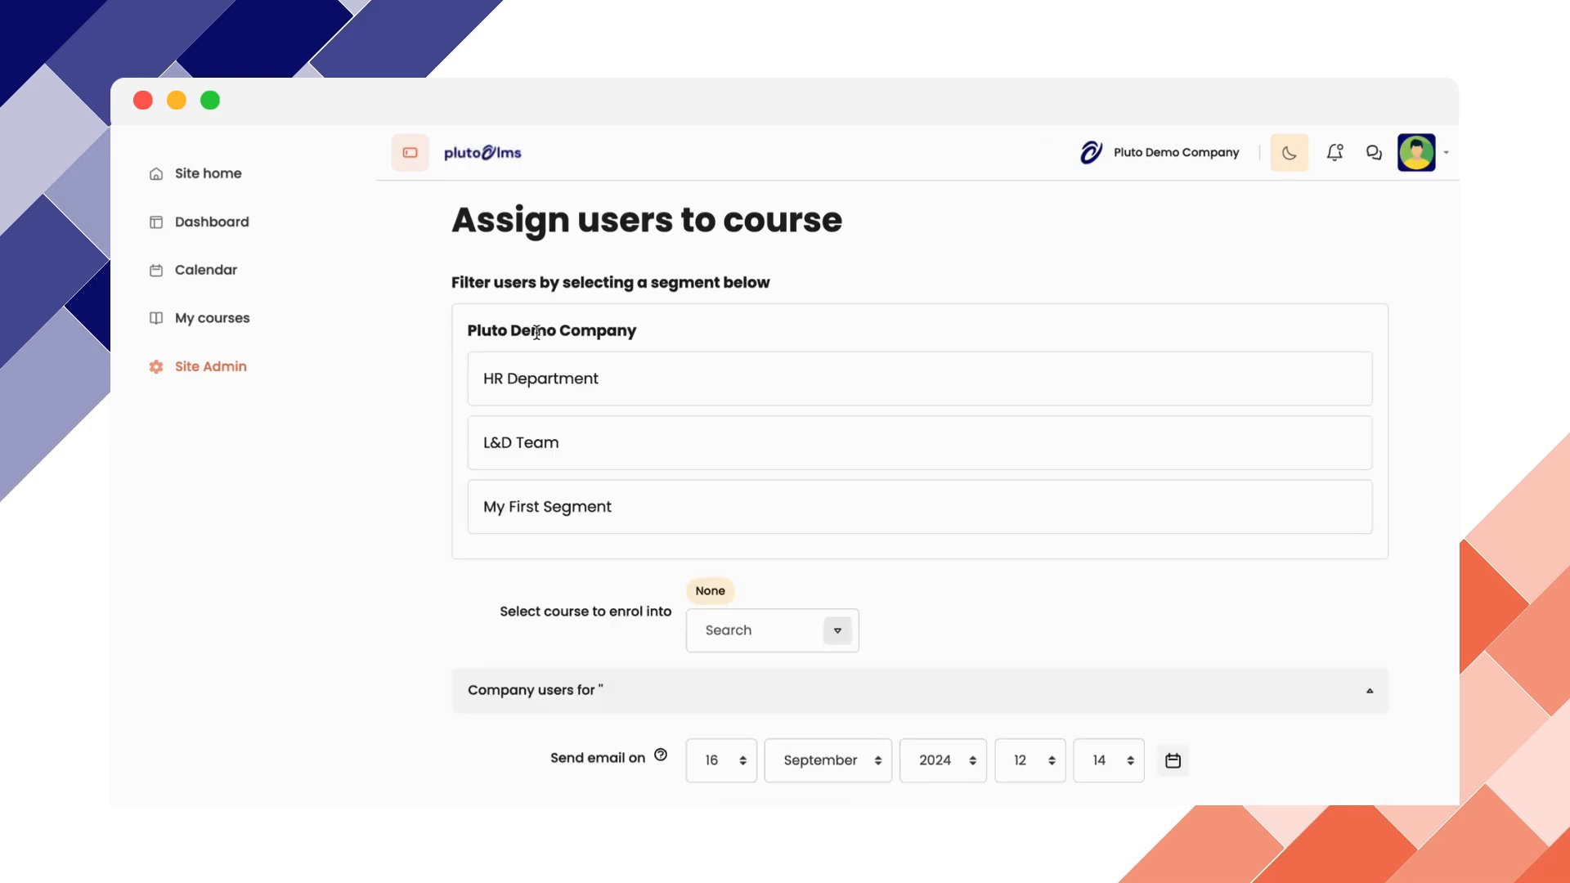
scroll(down, 3)
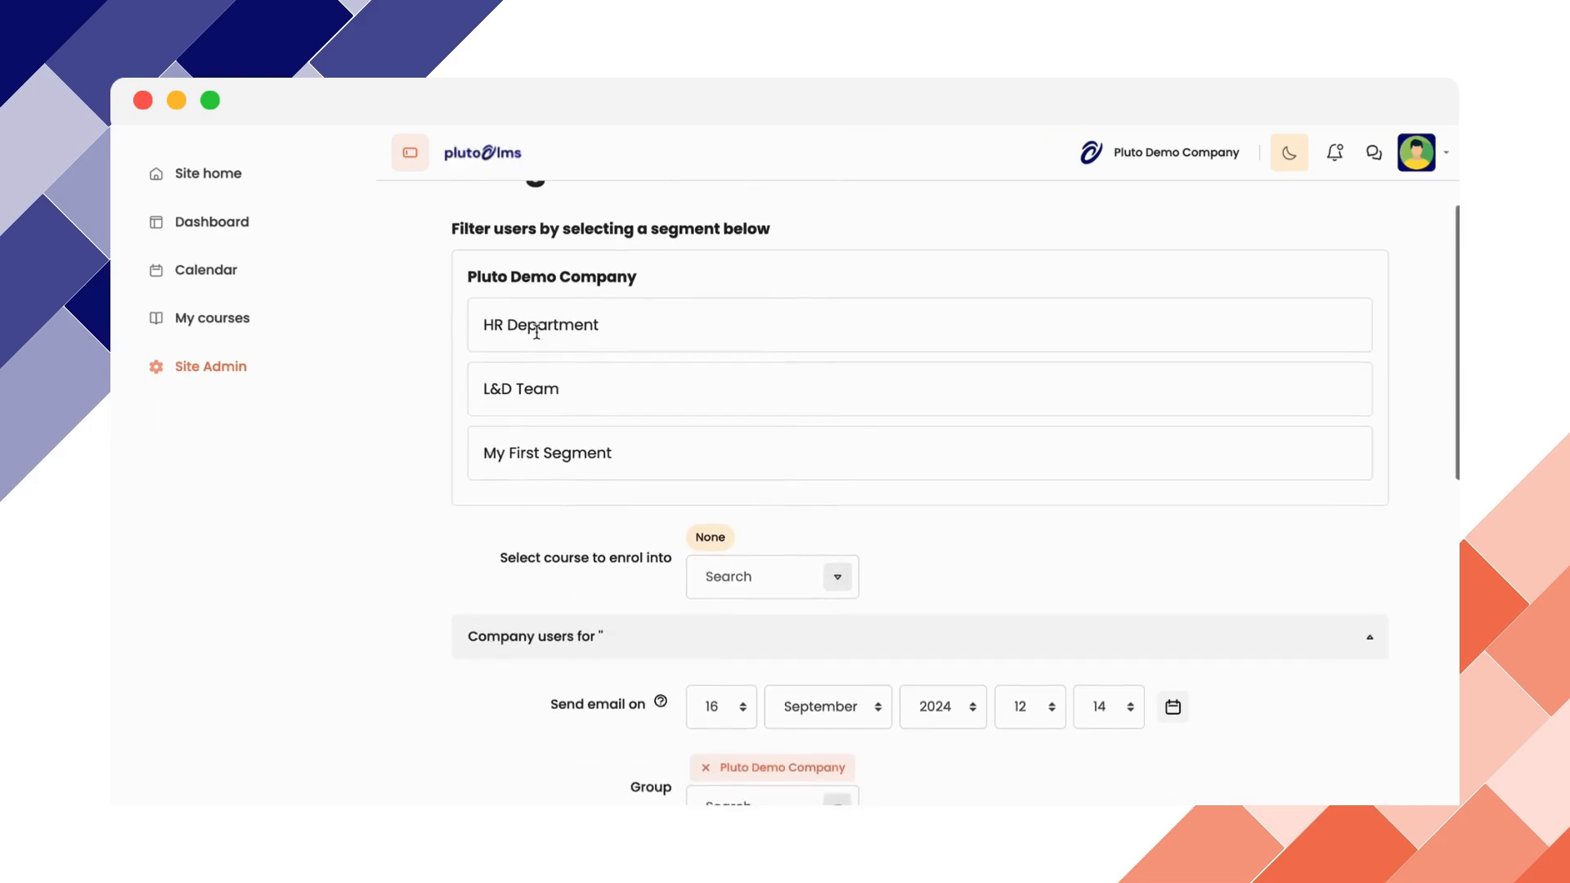
mouse_move(556, 523)
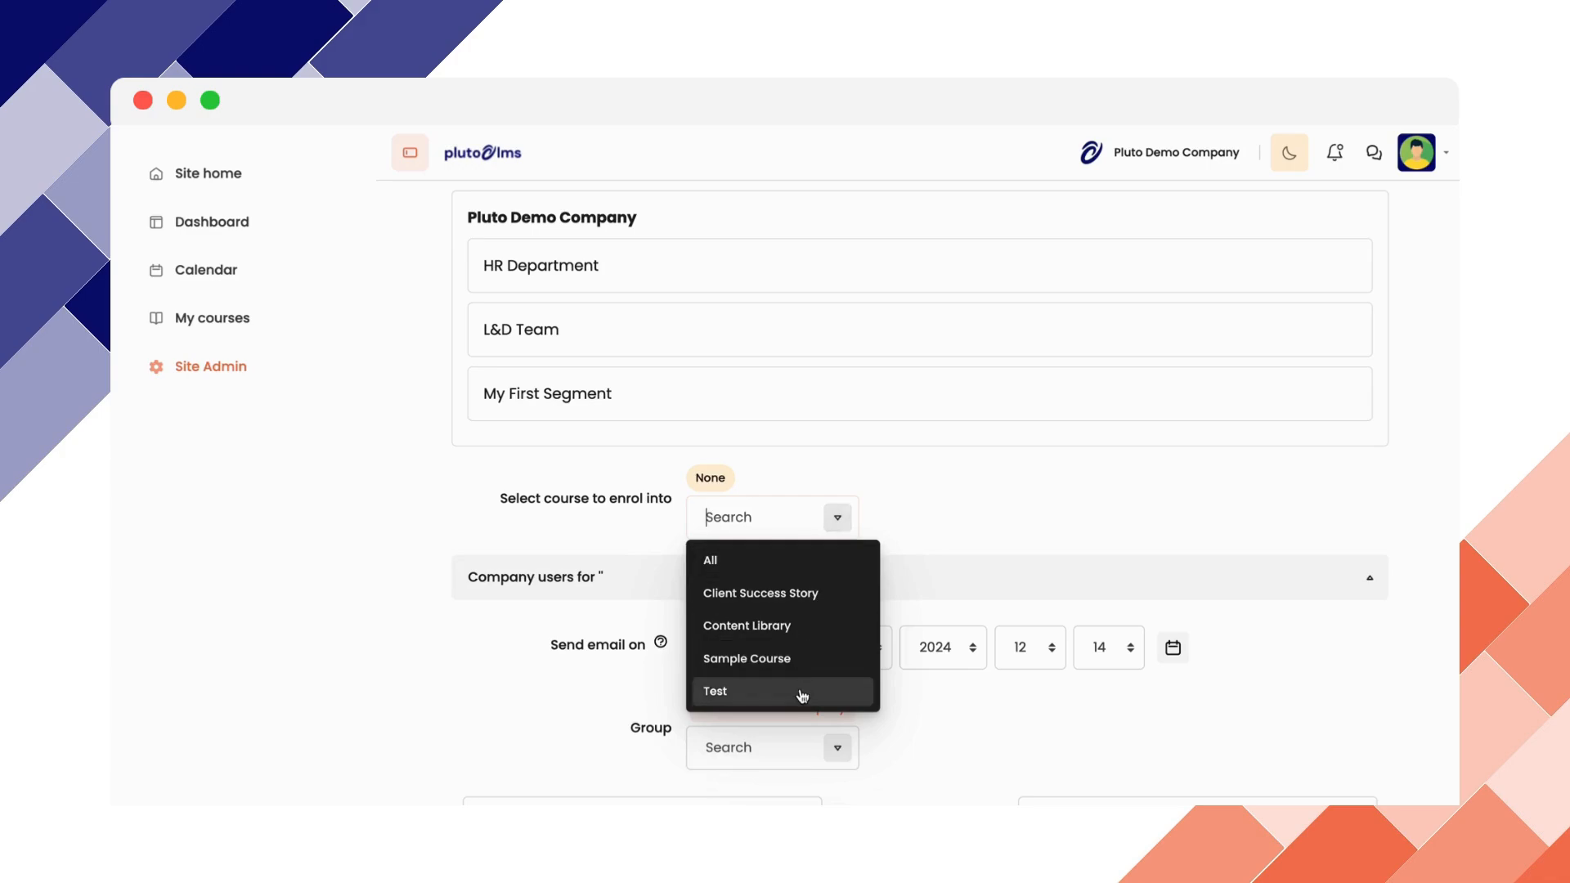
Pick 'Test' as the enrolment course and scroll to its six potential users.
click(714, 691)
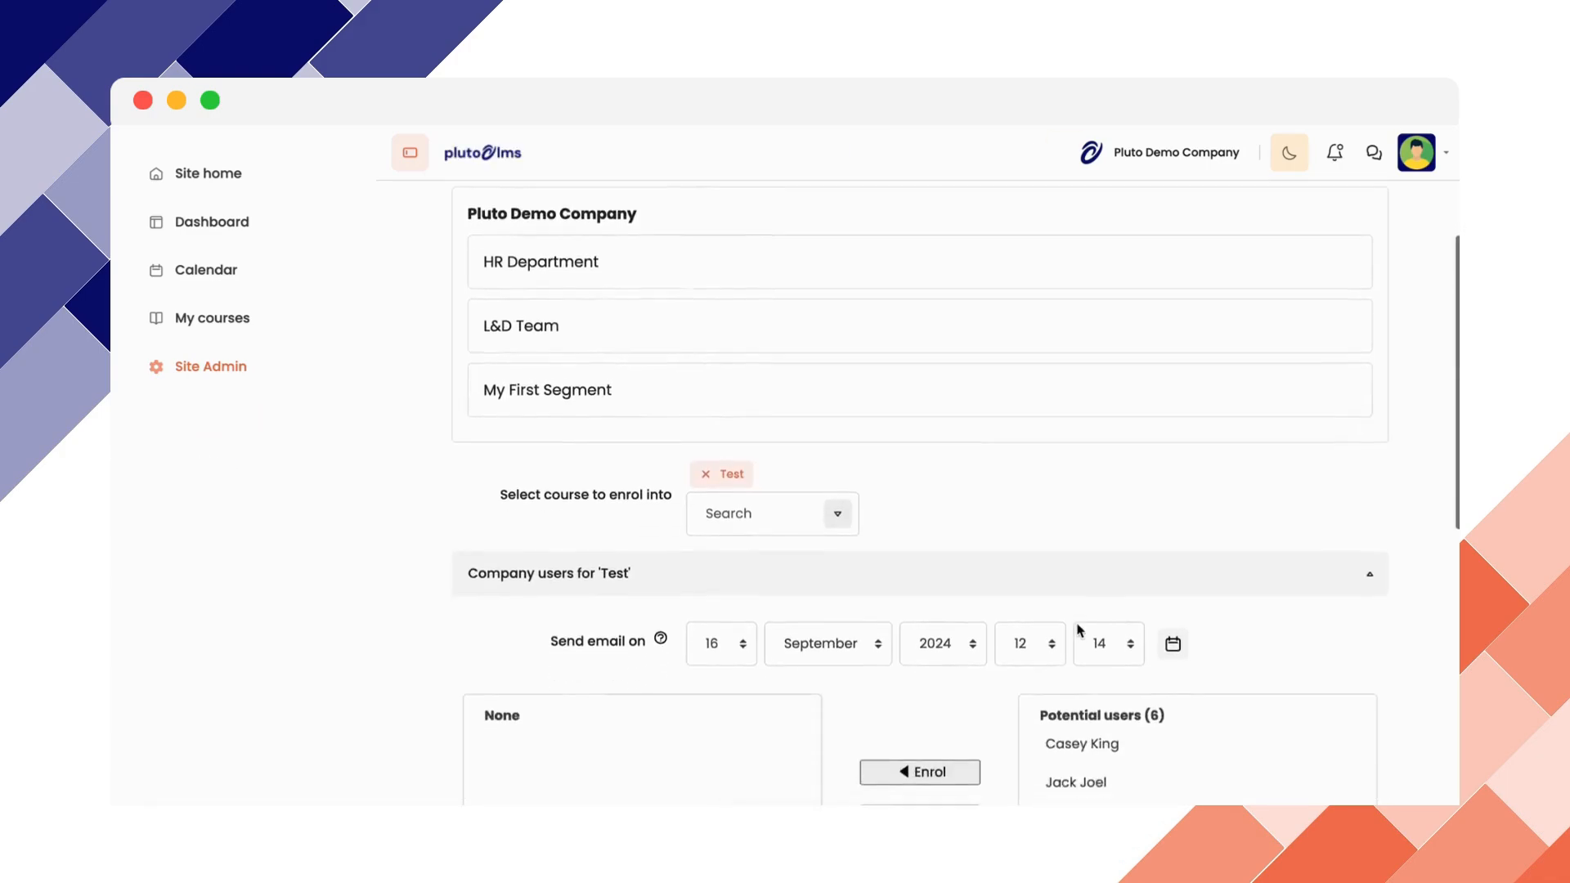
scroll(down, 3)
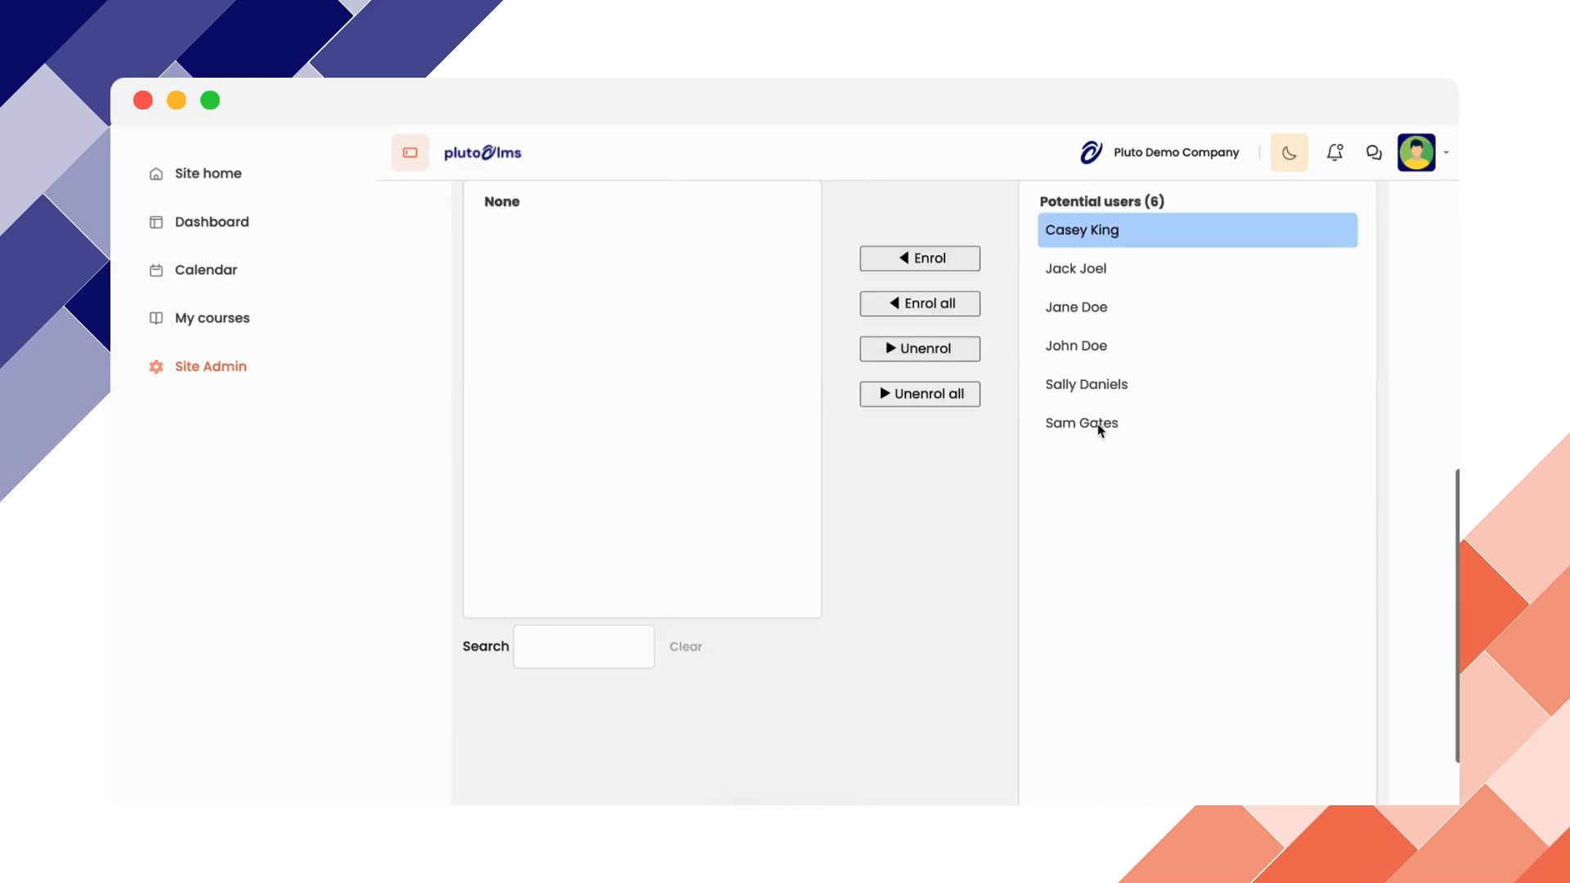
mouse_move(1105, 332)
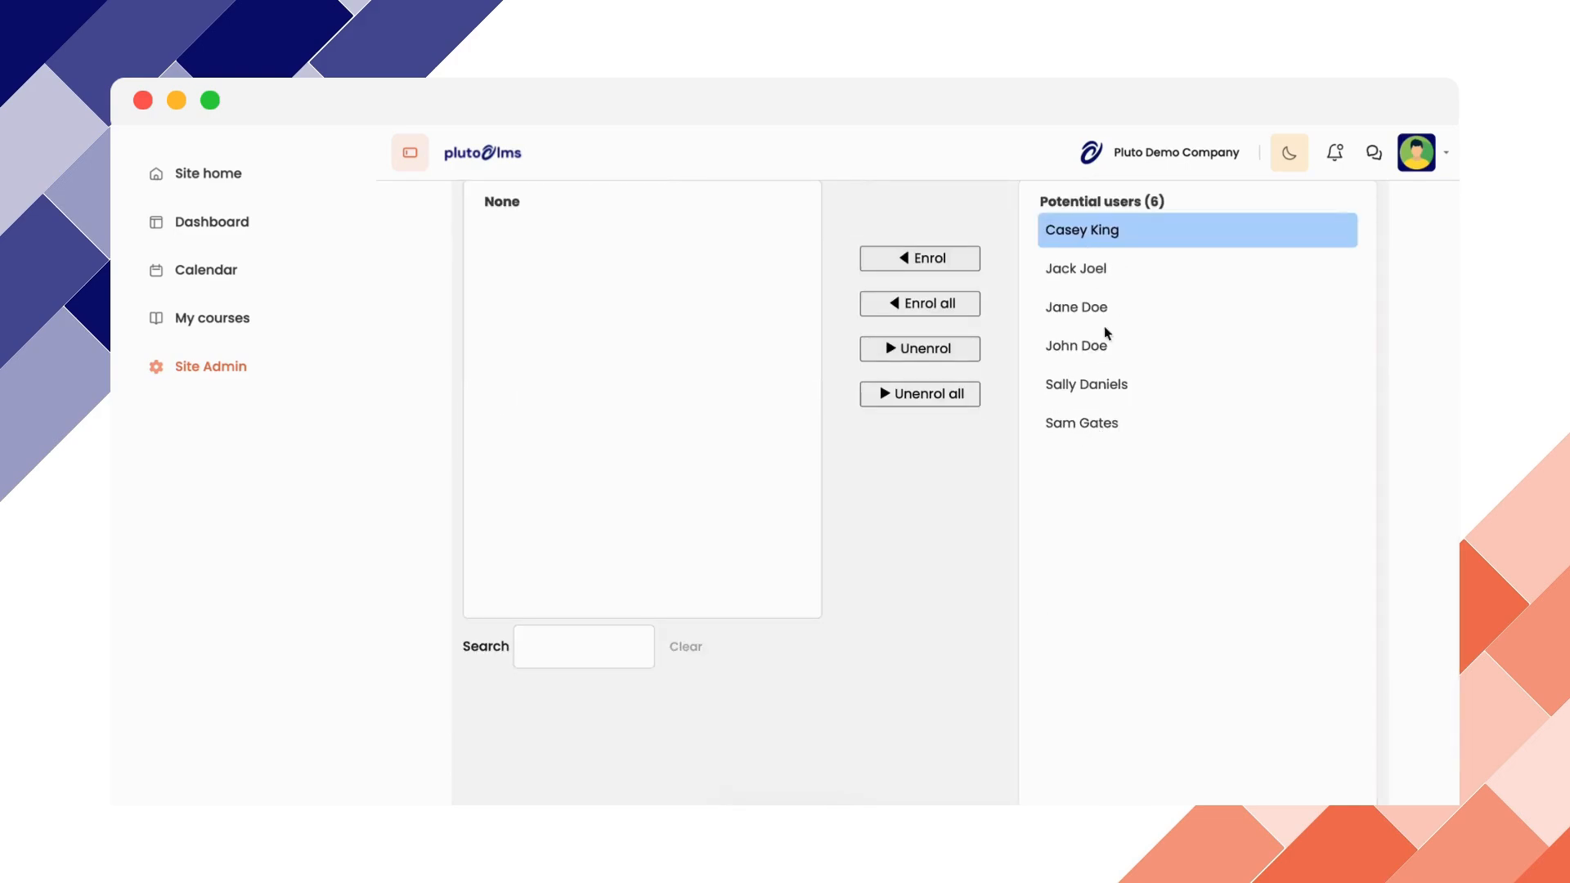